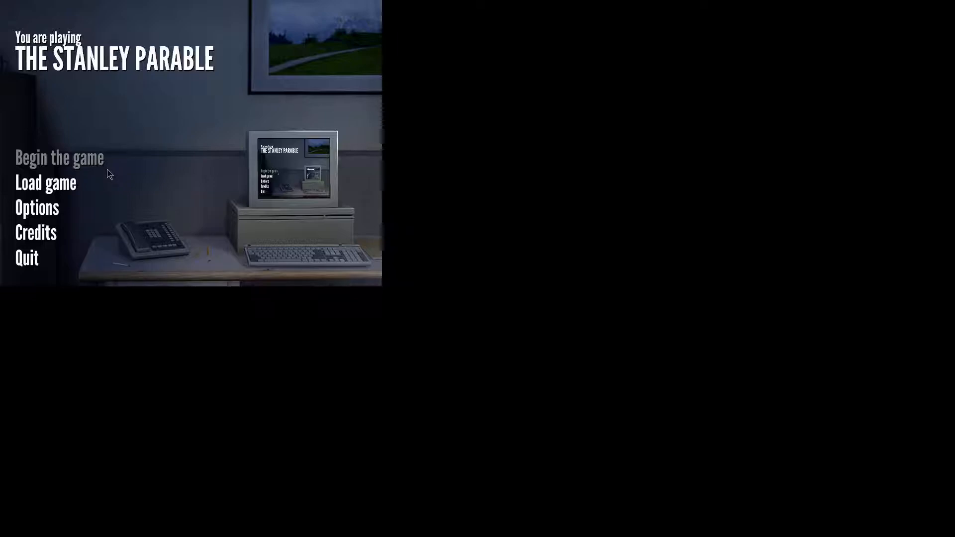
click(59, 157)
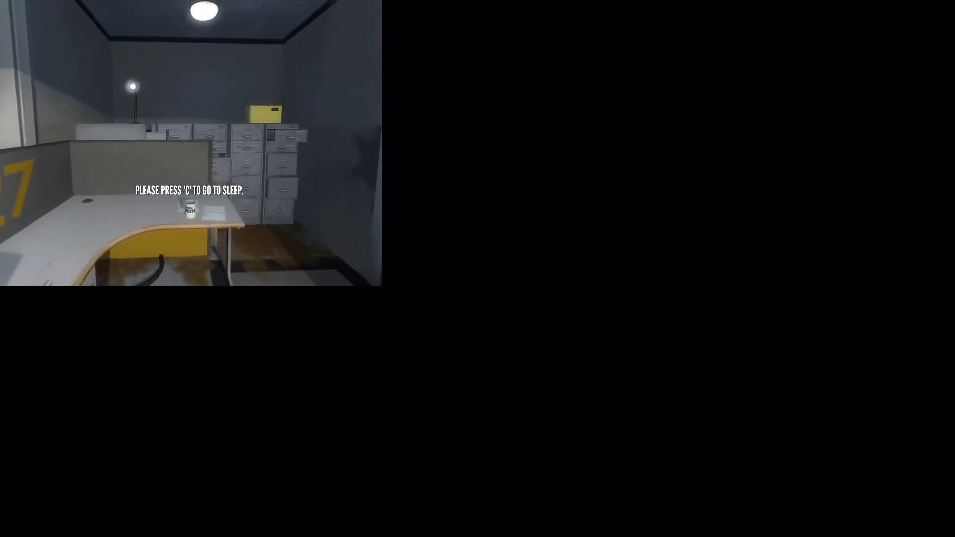
key(Escape)
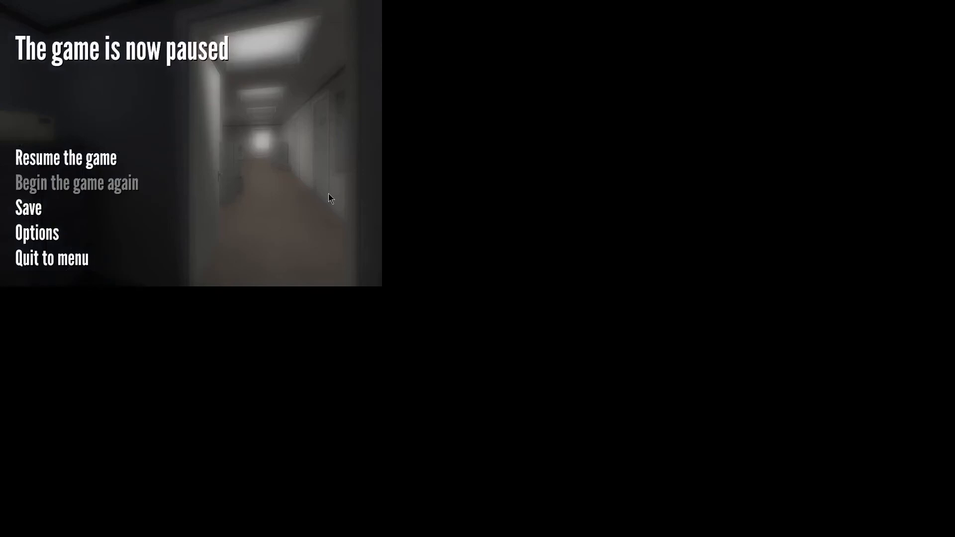